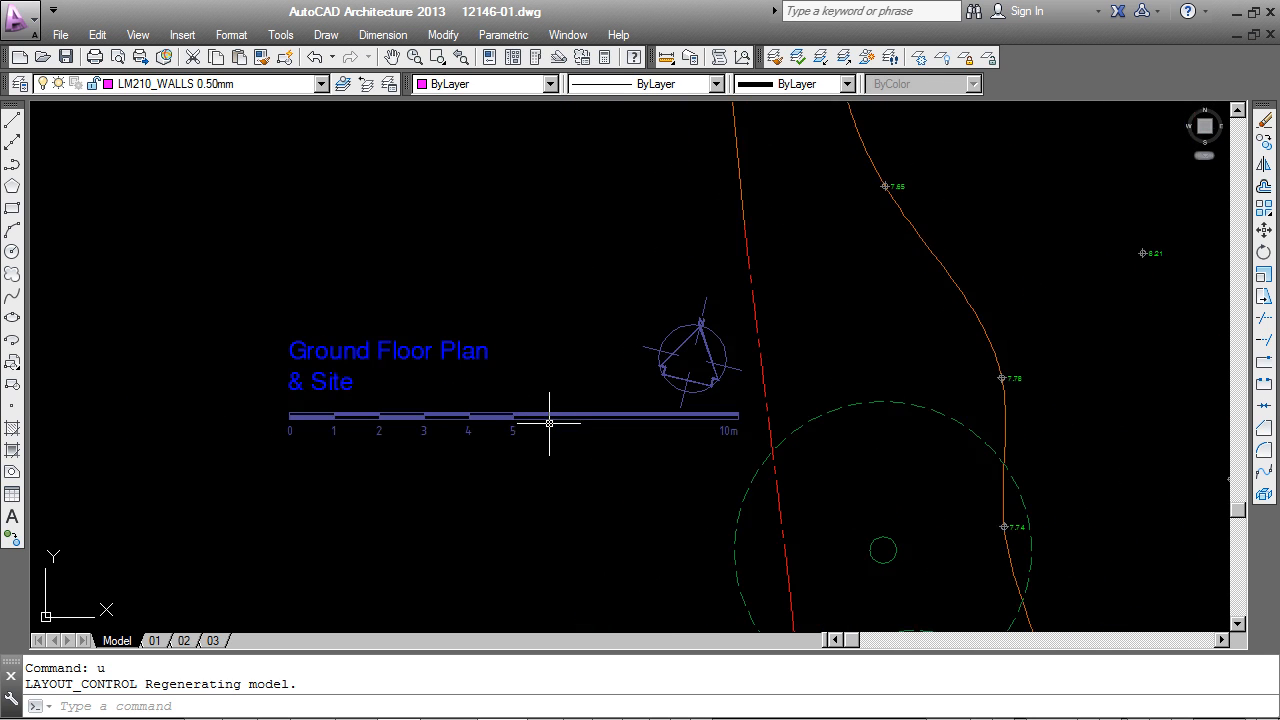
mouse_move(556, 408)
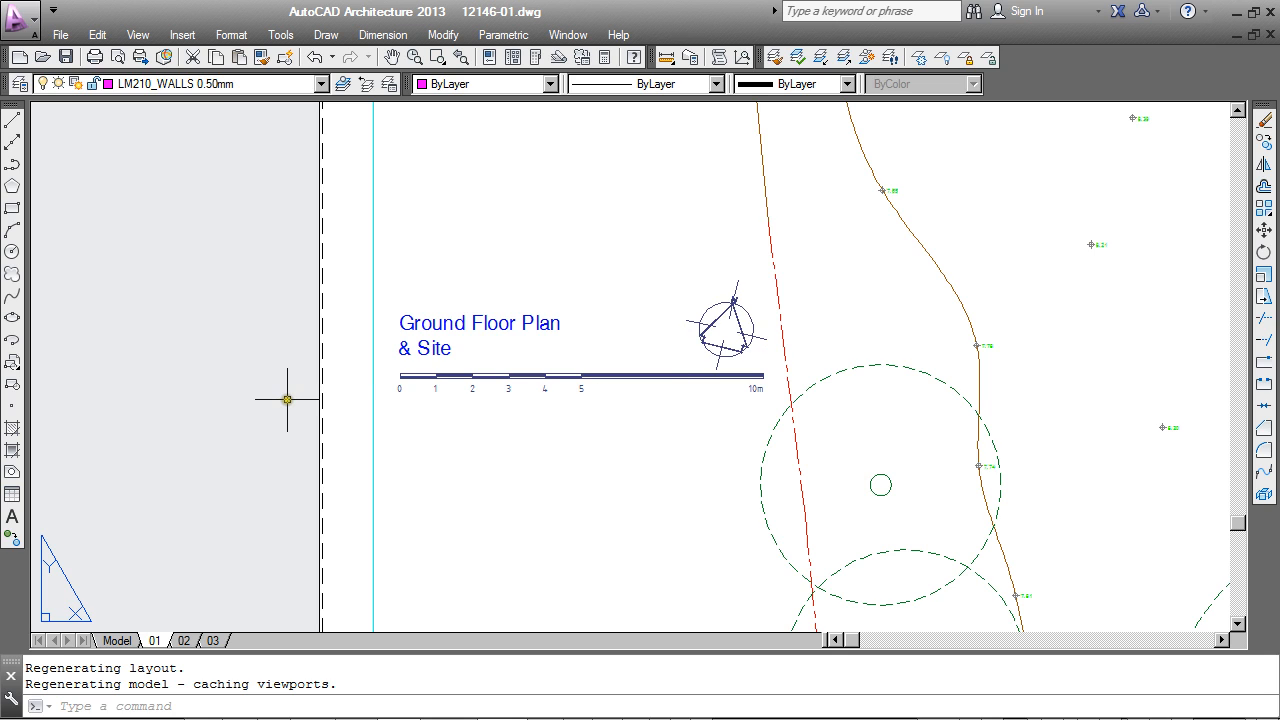
mouse_move(296, 398)
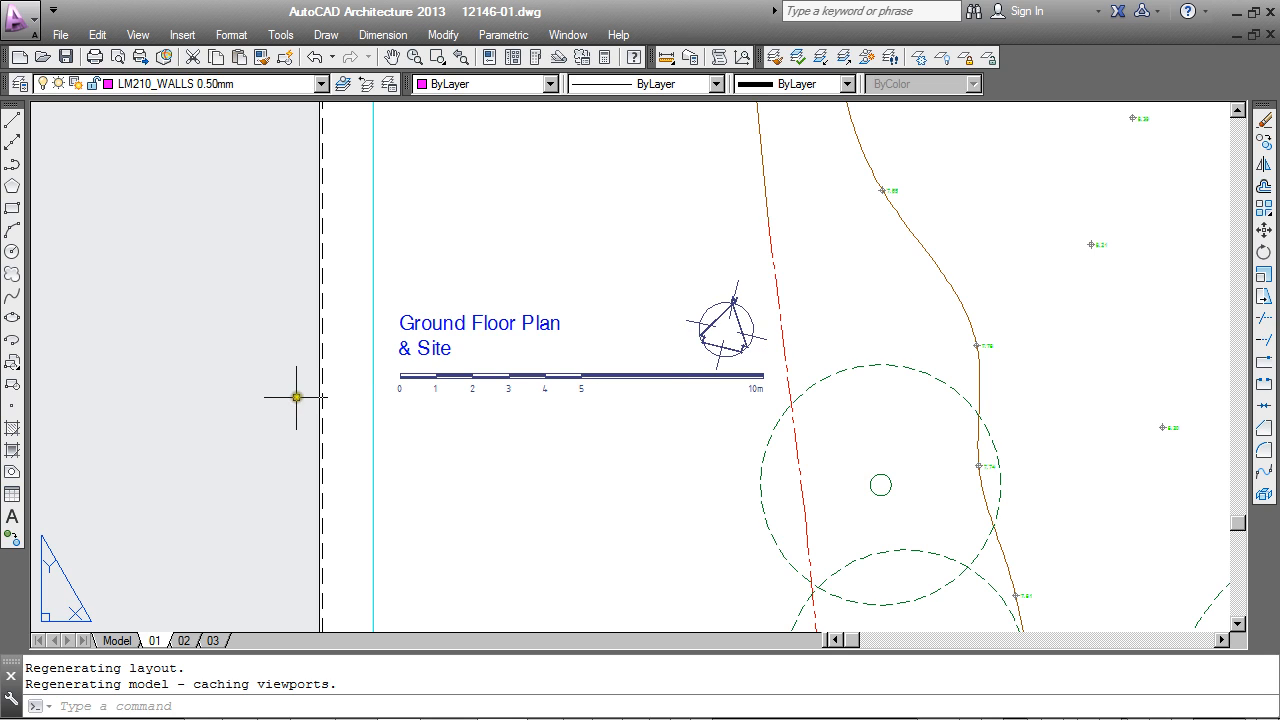
mouse_move(496, 456)
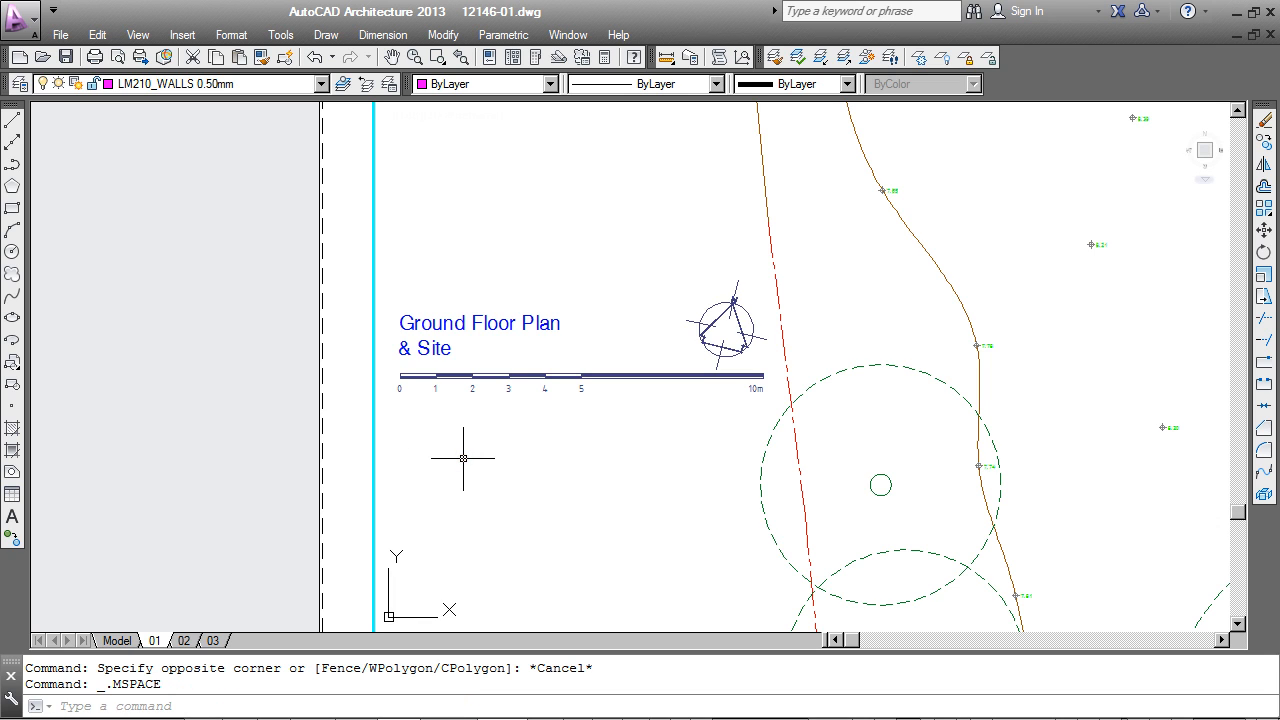
mouse_move(504, 284)
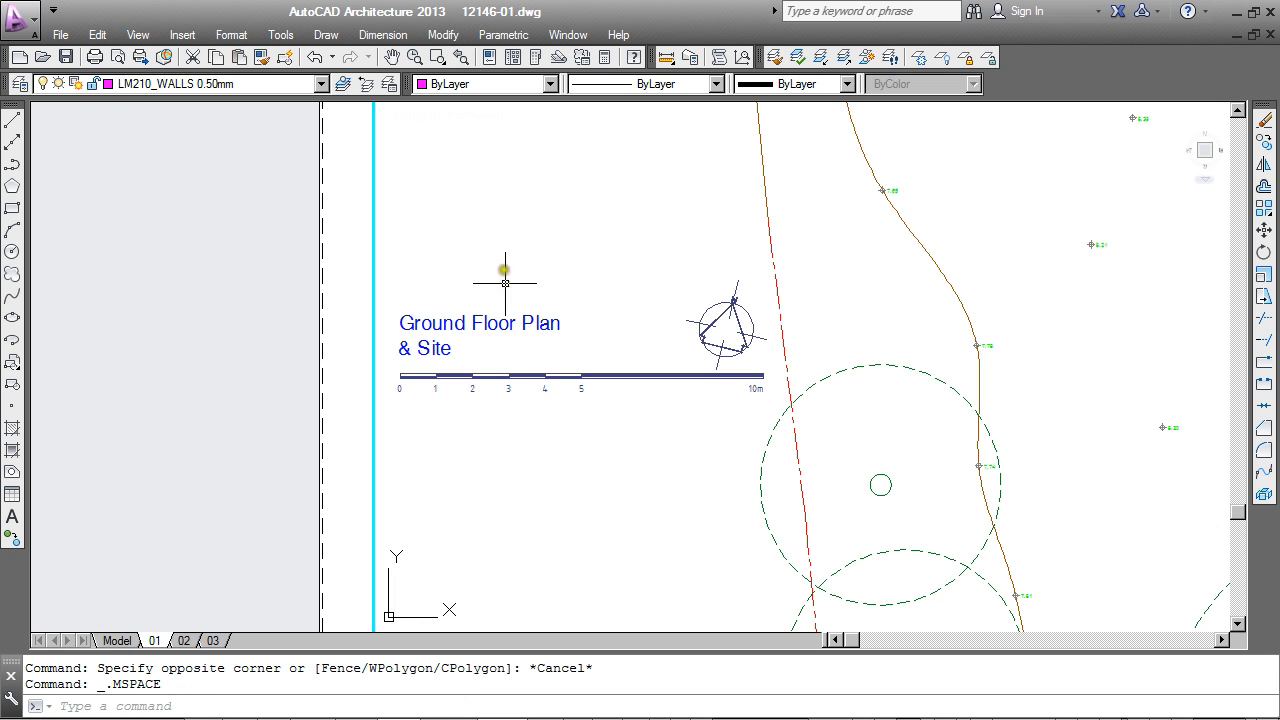
Start the Change Space command from the Modify menu to move the scale bar and north point
click(442, 34)
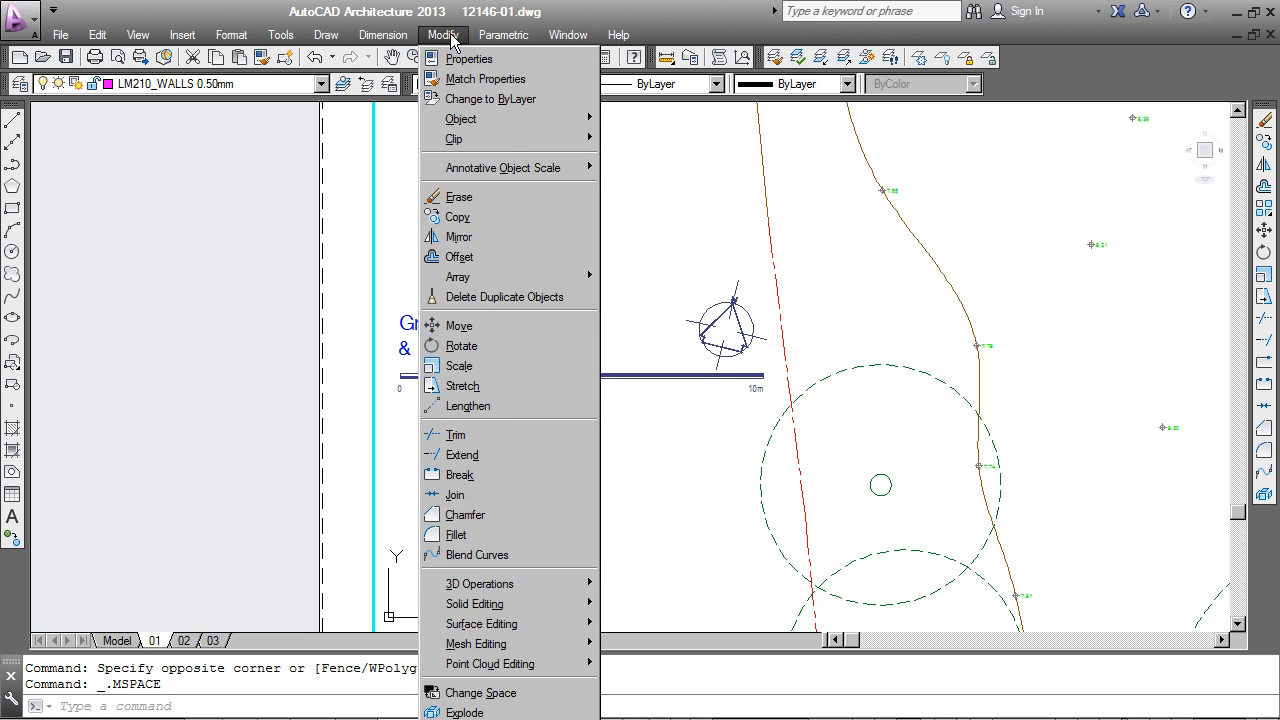
mouse_move(480, 692)
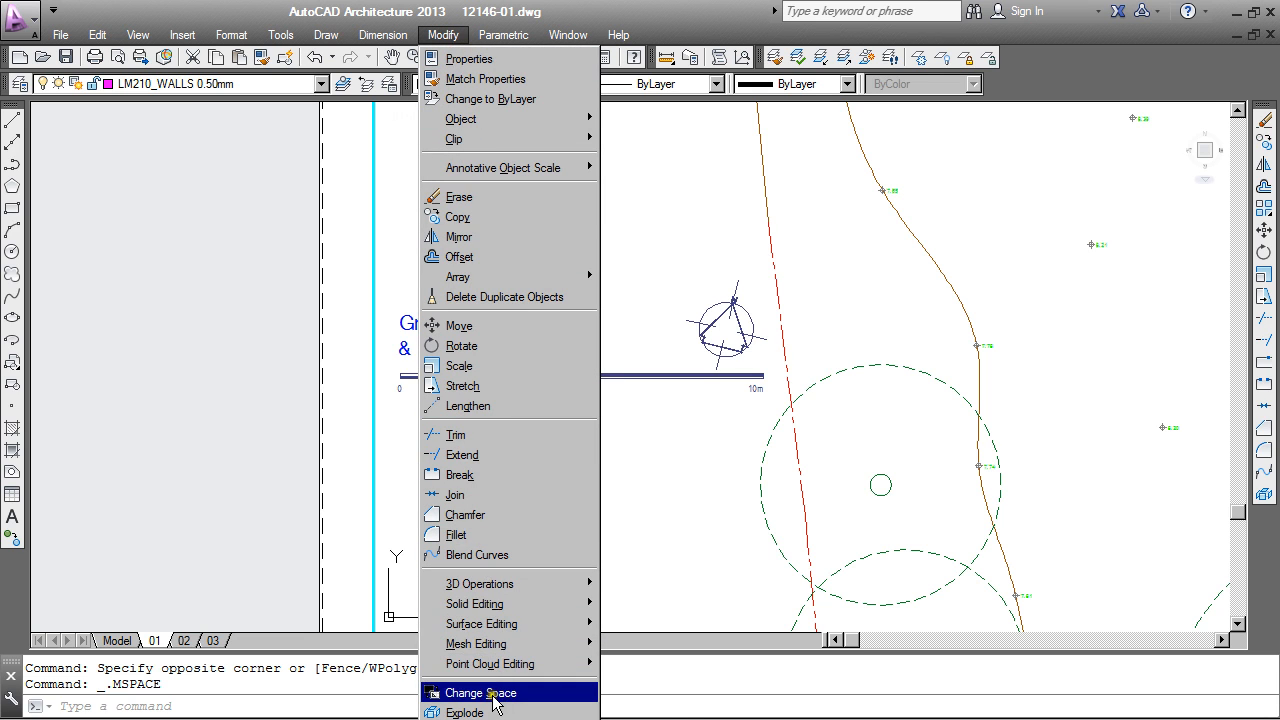
click(480, 692)
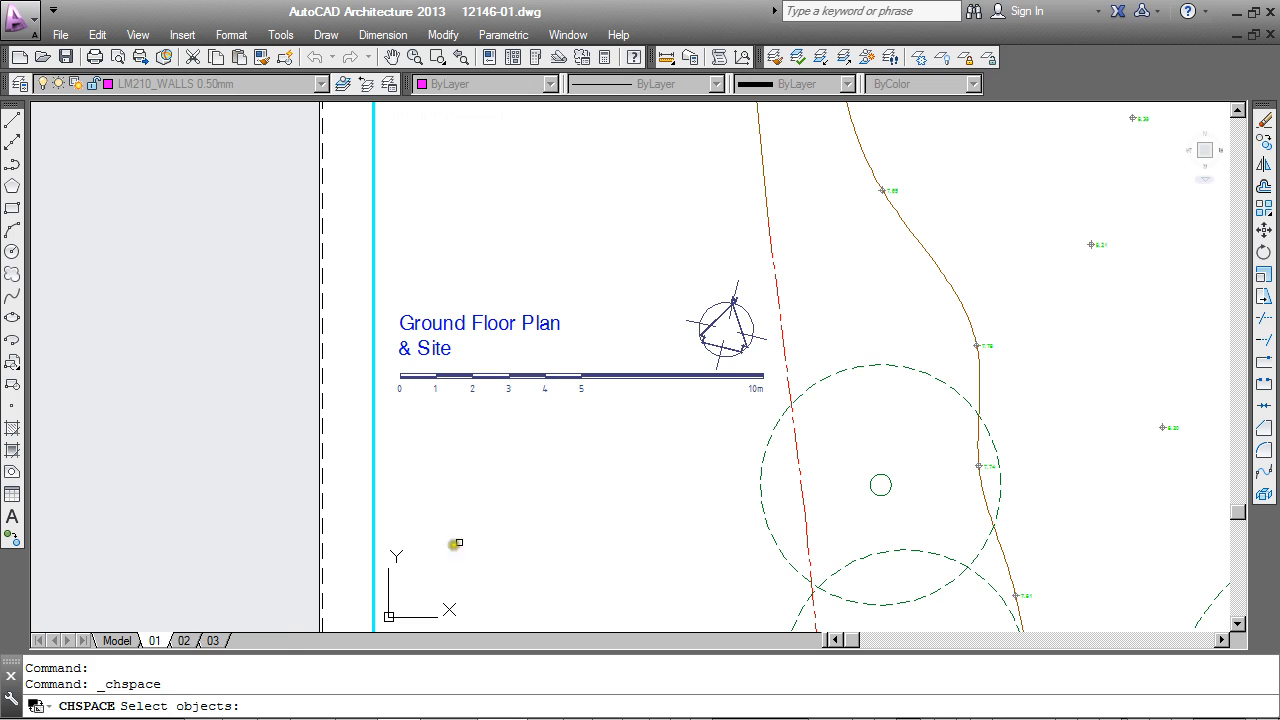
mouse_move(504, 424)
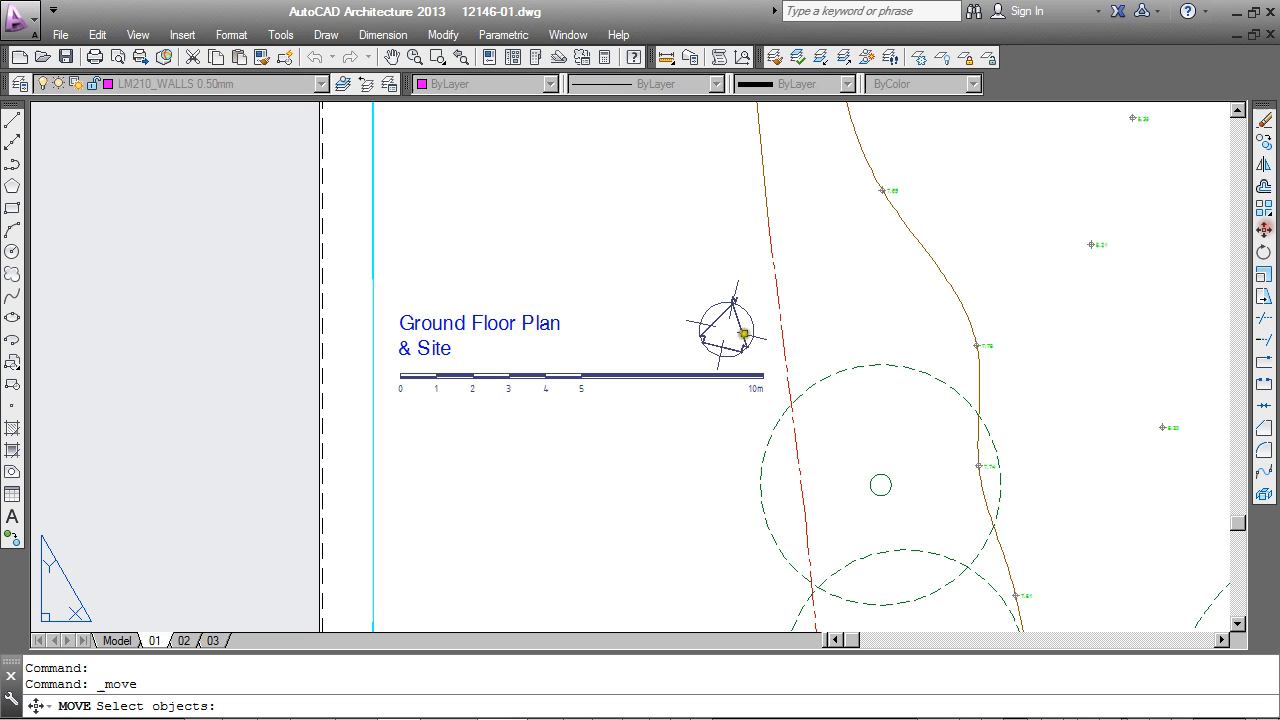
Select the north point, set the move base point and place the items further left on the sheet
click(676, 436)
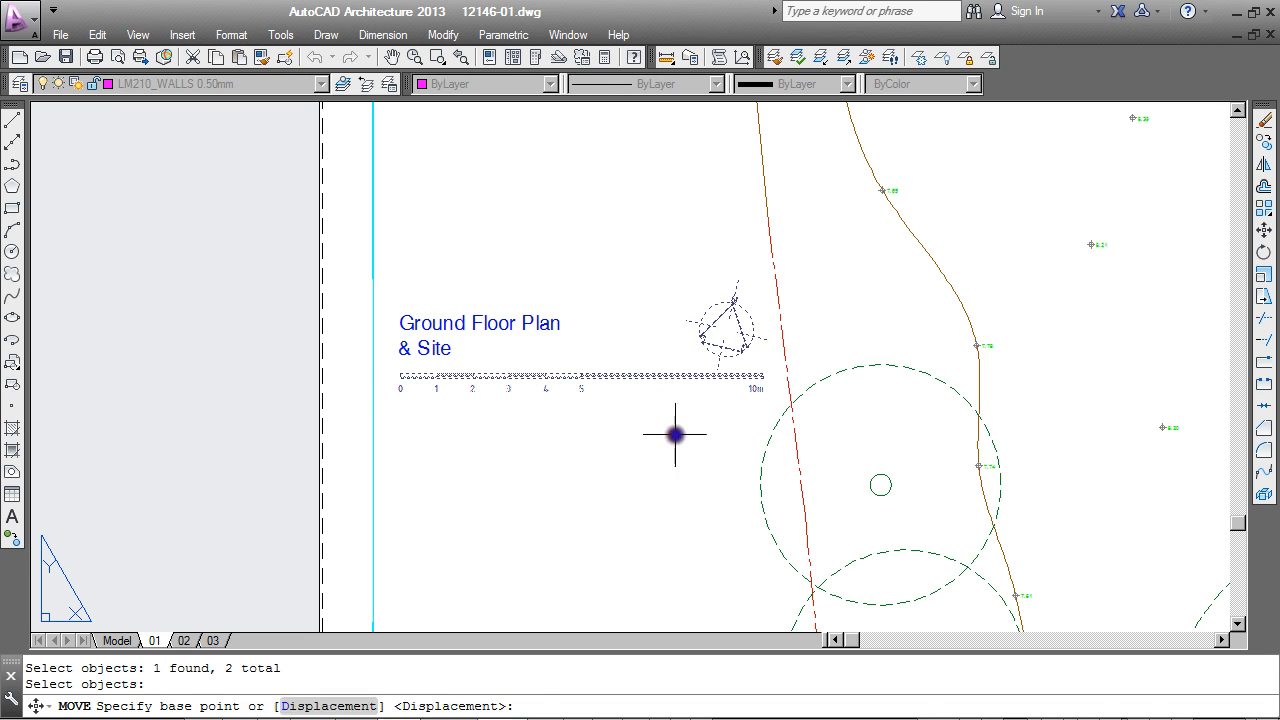
click(676, 436)
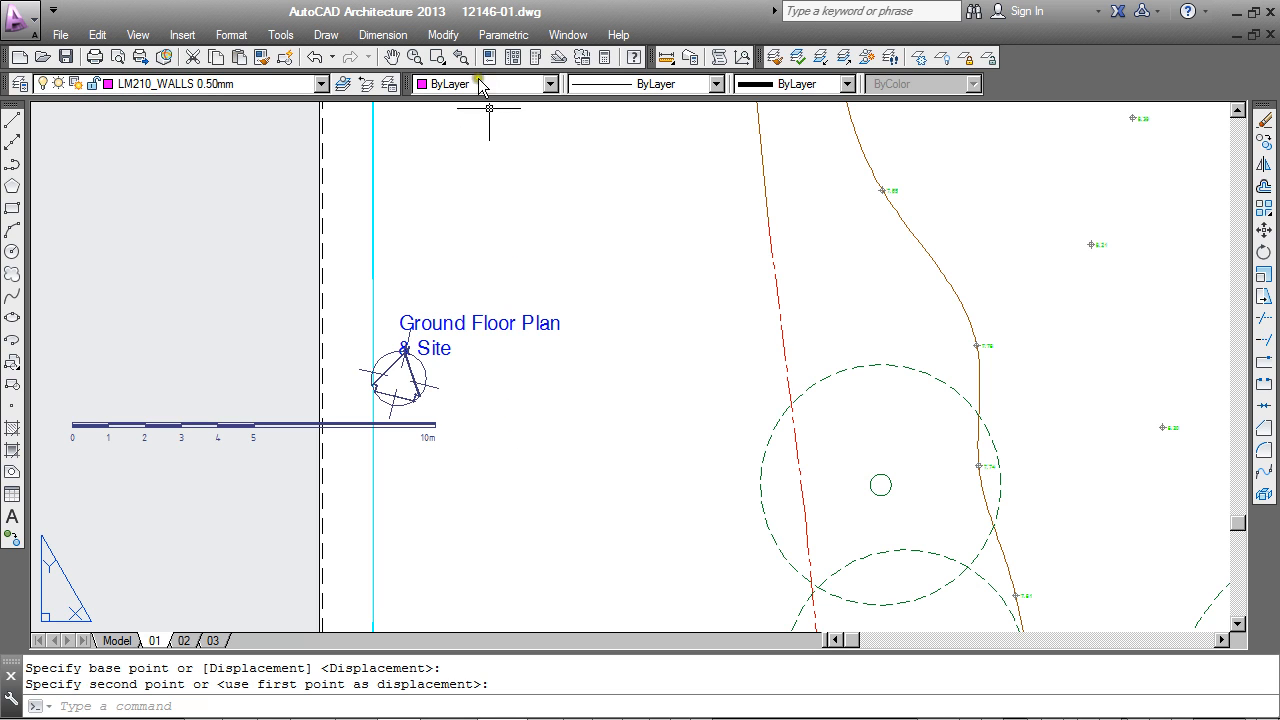
click(442, 34)
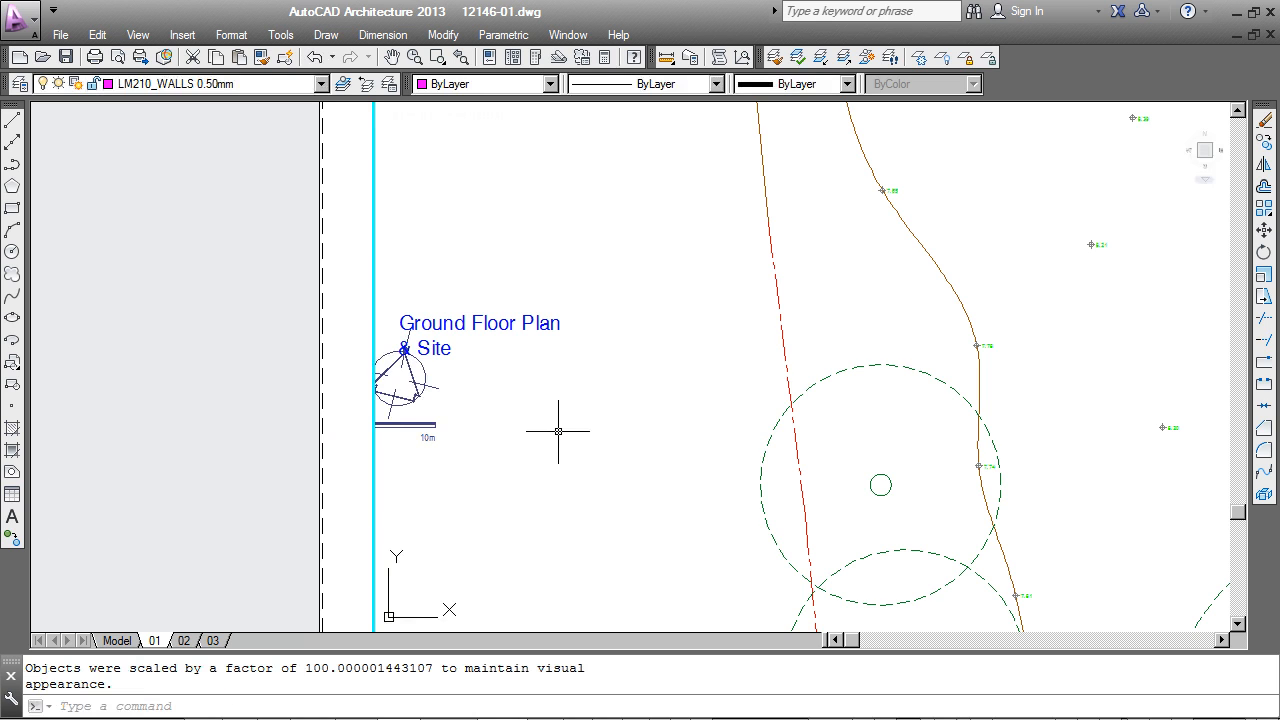
mouse_move(566, 378)
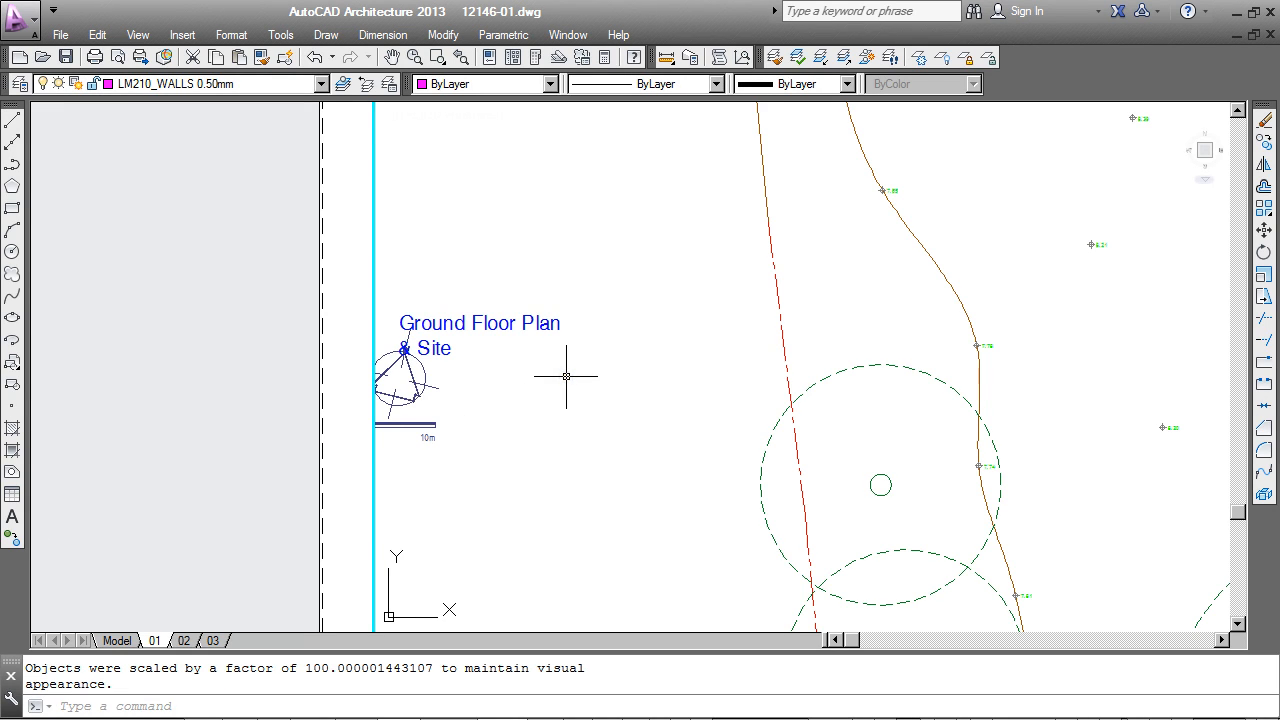